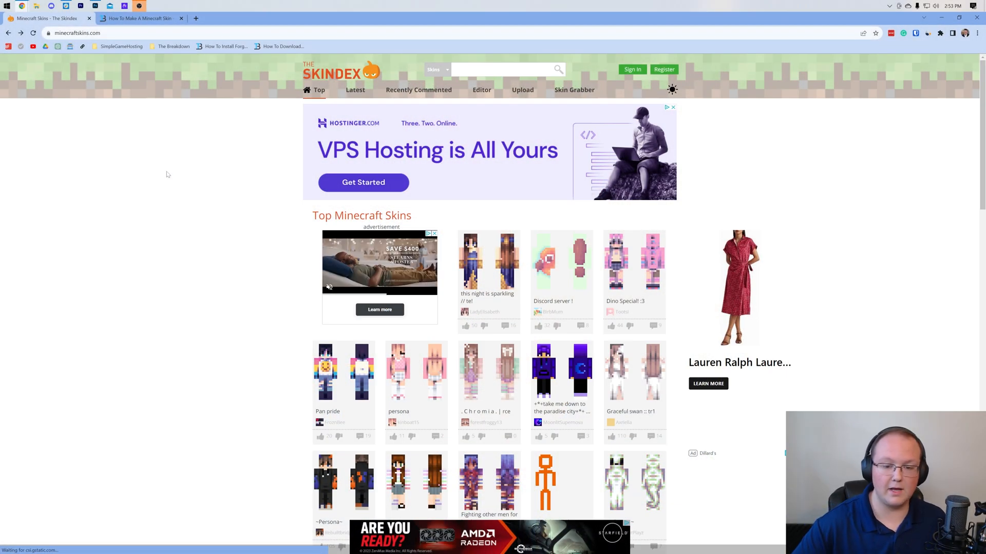
Scroll the knight search results and select the Ice Knight #2 skin.
{"action": "scroll", "scroll_direction": "down", "scroll_amount": 3}
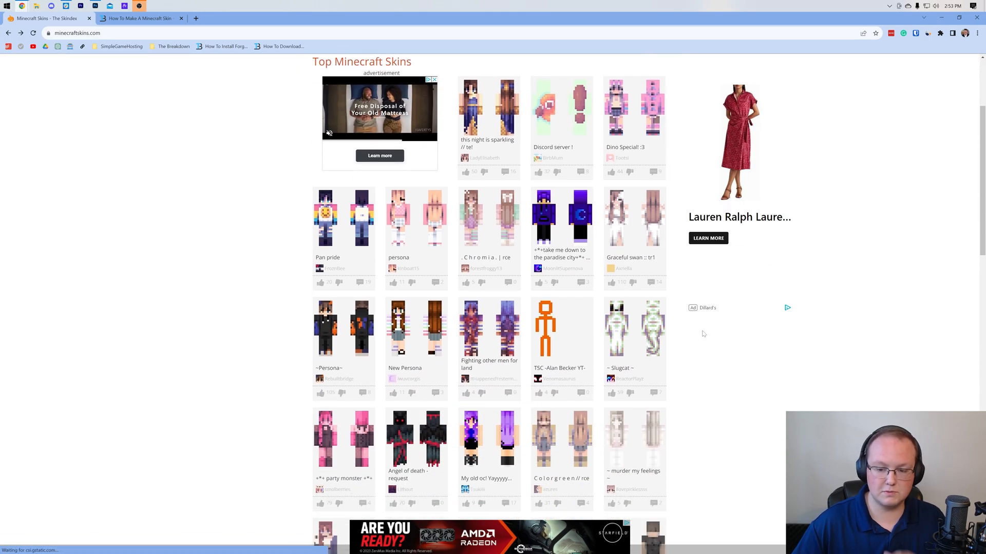
{"action": "scroll", "scroll_direction": "down", "scroll_amount": 3}
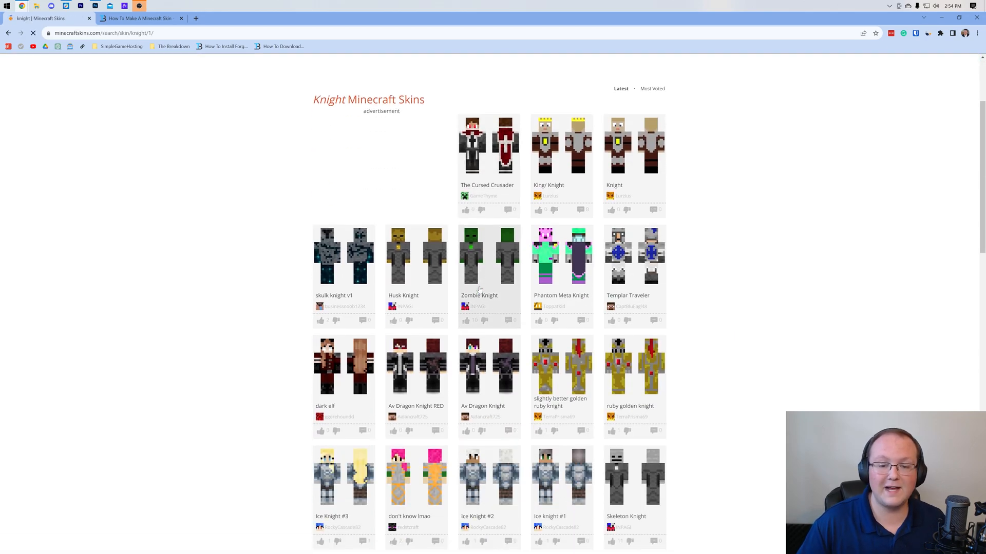
{"action": "scroll", "scroll_direction": "down", "scroll_amount": 3}
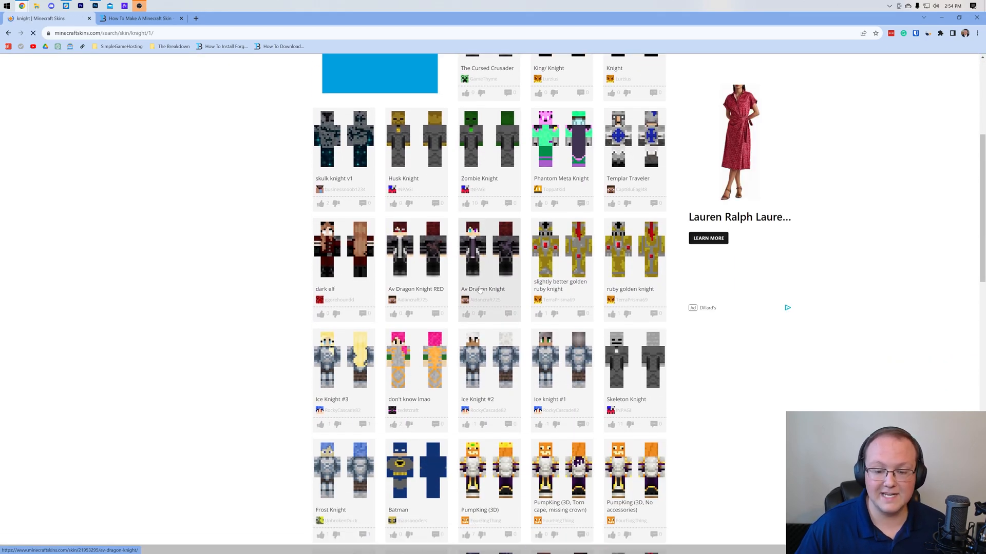
{"action": "scroll", "scroll_direction": "down", "scroll_amount": 3}
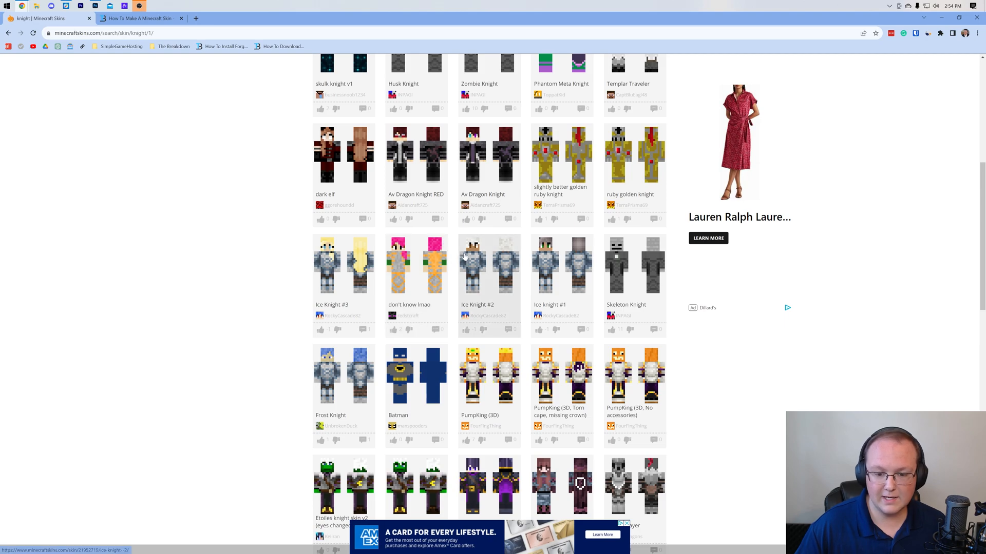
{"action": "left_click", "coordinate": [489, 264]}
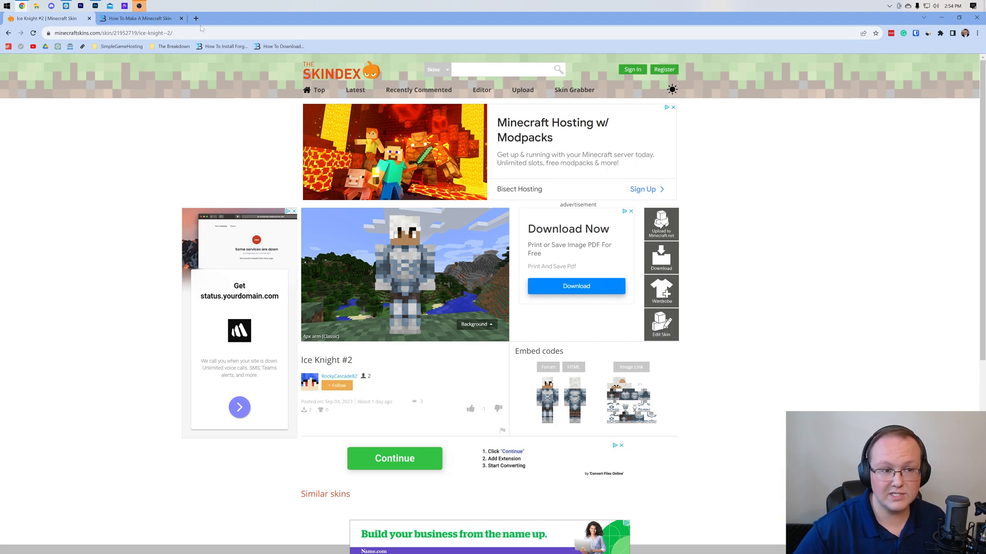
{"action": "left_click", "coordinate": [136, 17]}
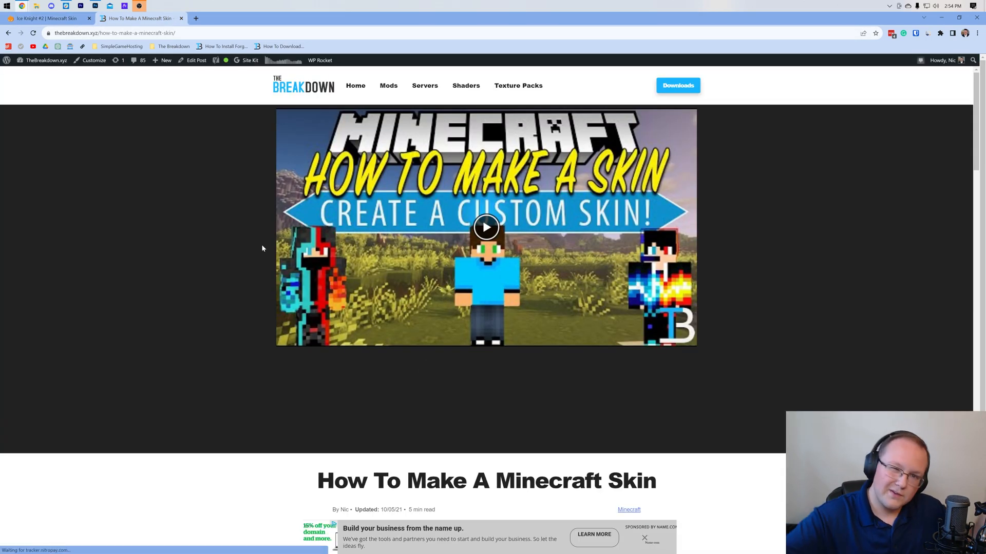
{"action": "scroll", "scroll_direction": "down", "scroll_amount": 3}
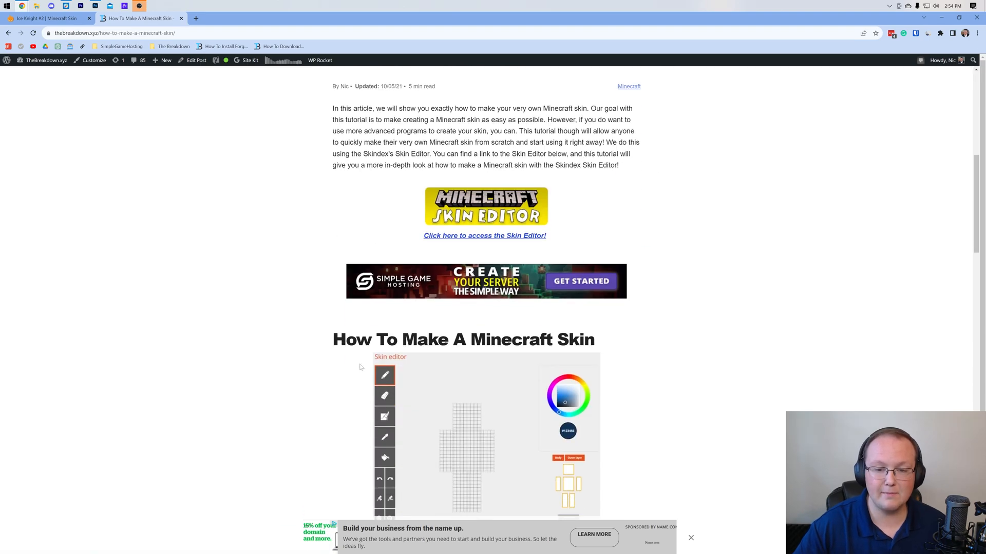
{"action": "scroll", "scroll_direction": "down", "scroll_amount": 3}
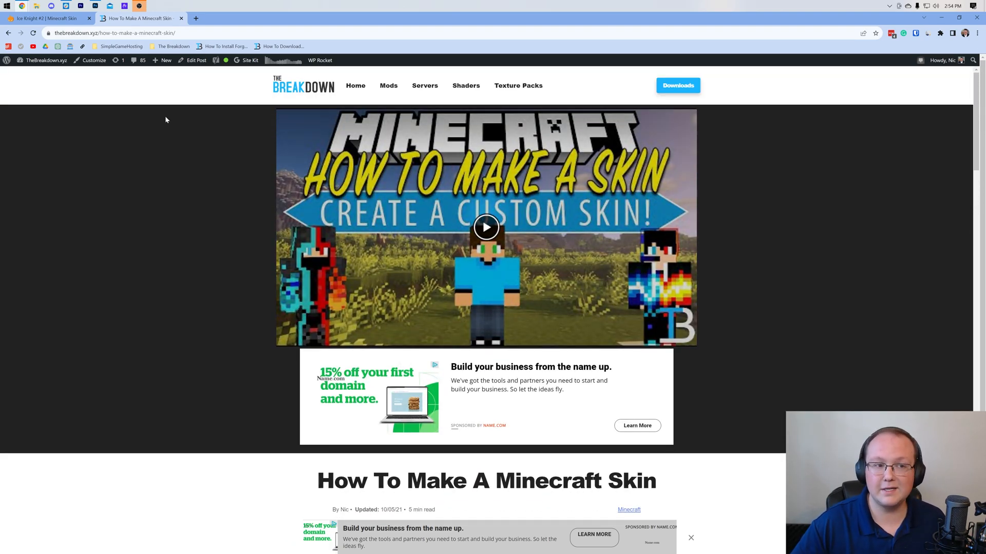
{"action": "left_click", "coordinate": [44, 17]}
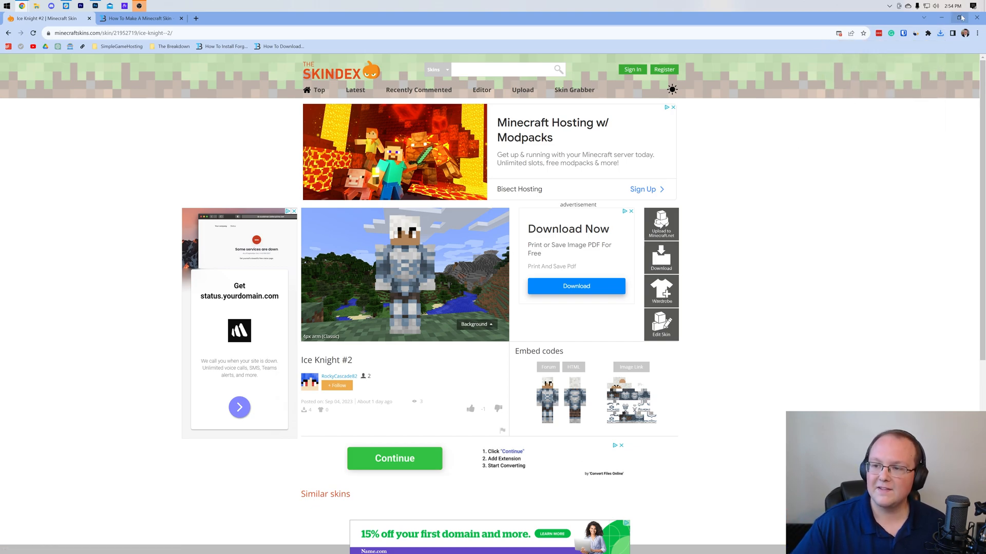
{"action": "left_click", "coordinate": [952, 17]}
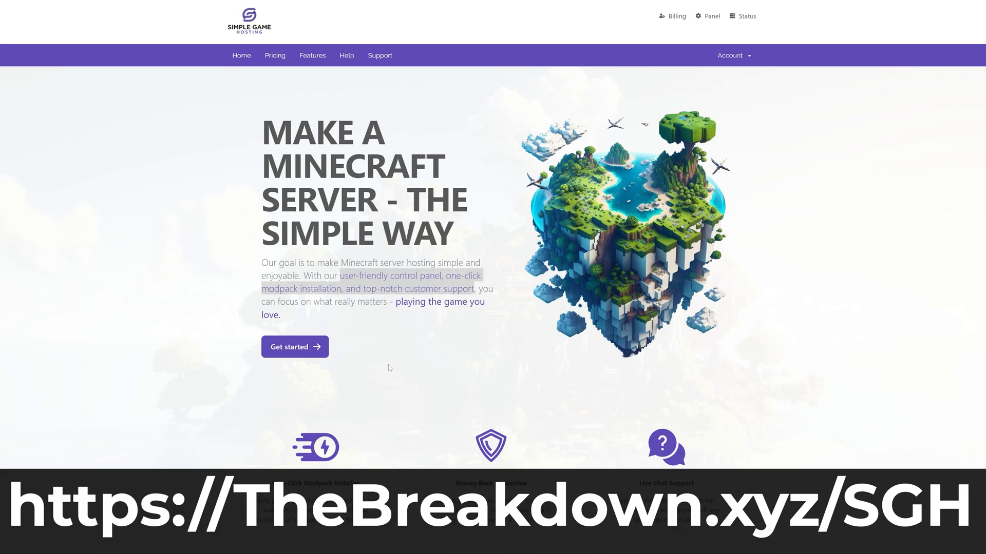
Choose DawnCraft - 1.27_hf from the DawnCraft modpack's Version dropdown.
{"action": "scroll", "scroll_direction": "down", "scroll_amount": 3}
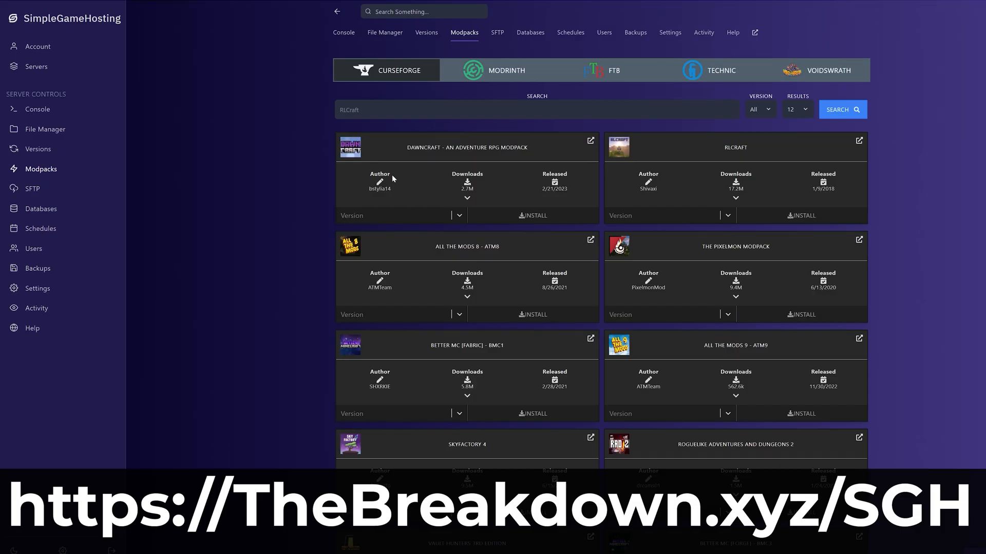
{"action": "left_click", "coordinate": [459, 215]}
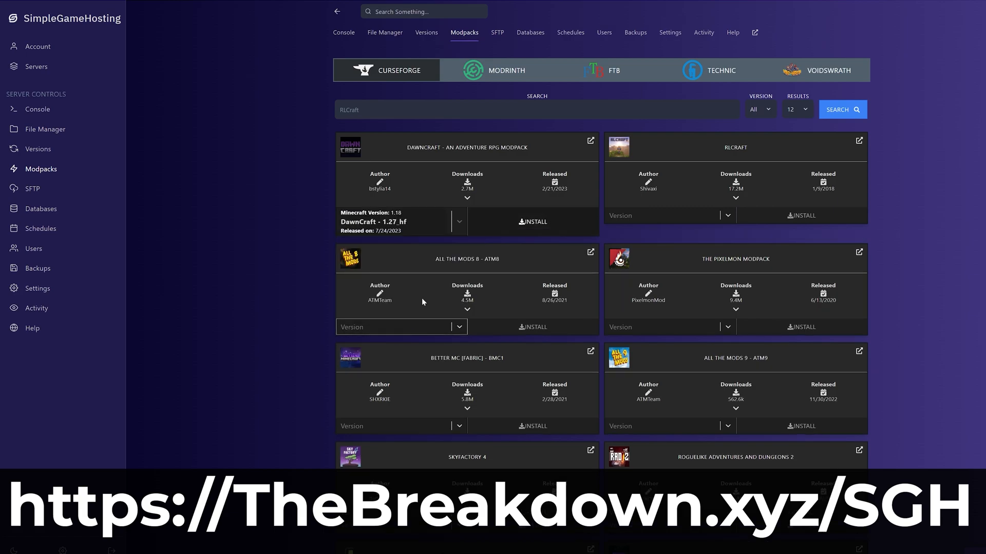
{"action": "left_click", "coordinate": [532, 221]}
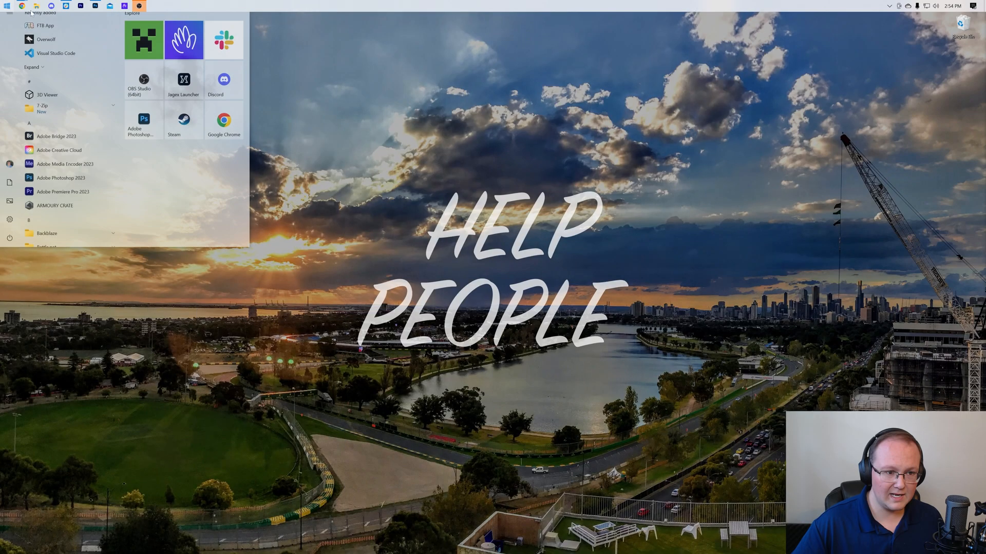
Start the Minecraft Launcher from its Start menu tile.
{"action": "left_click", "coordinate": [143, 40]}
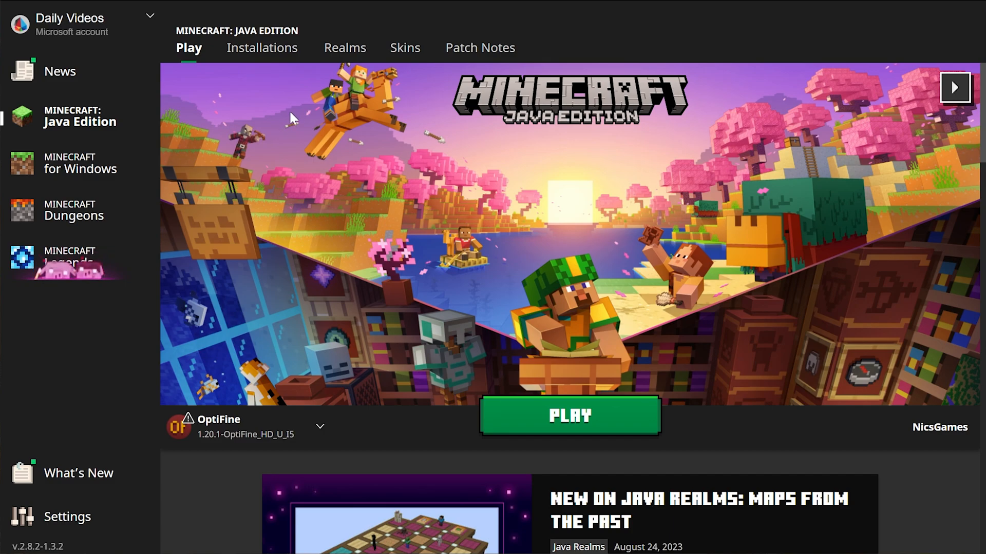
Show the Java Edition Skins library and delete the Fire And Water Knight skin.
{"action": "left_click", "coordinate": [405, 49]}
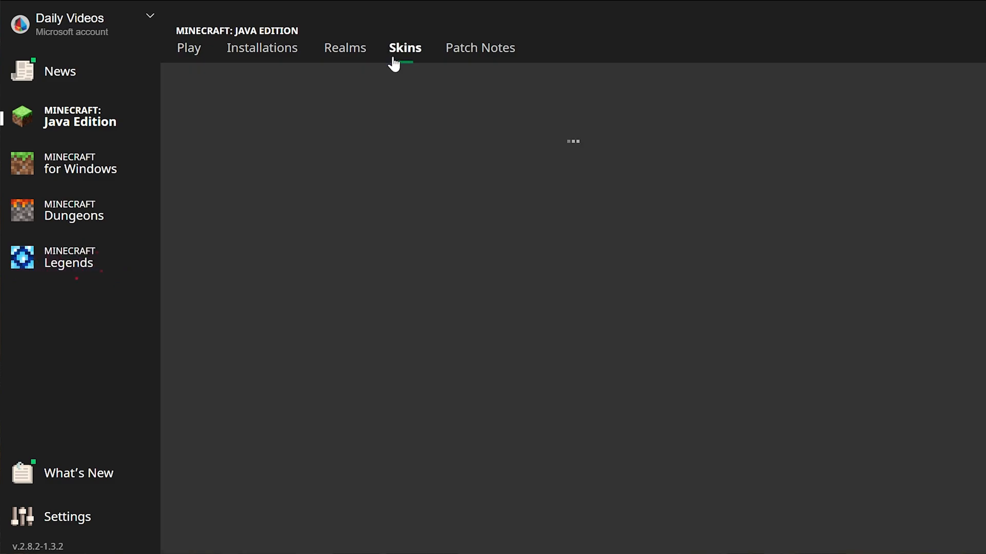
{"action": "left_click", "coordinate": [404, 48]}
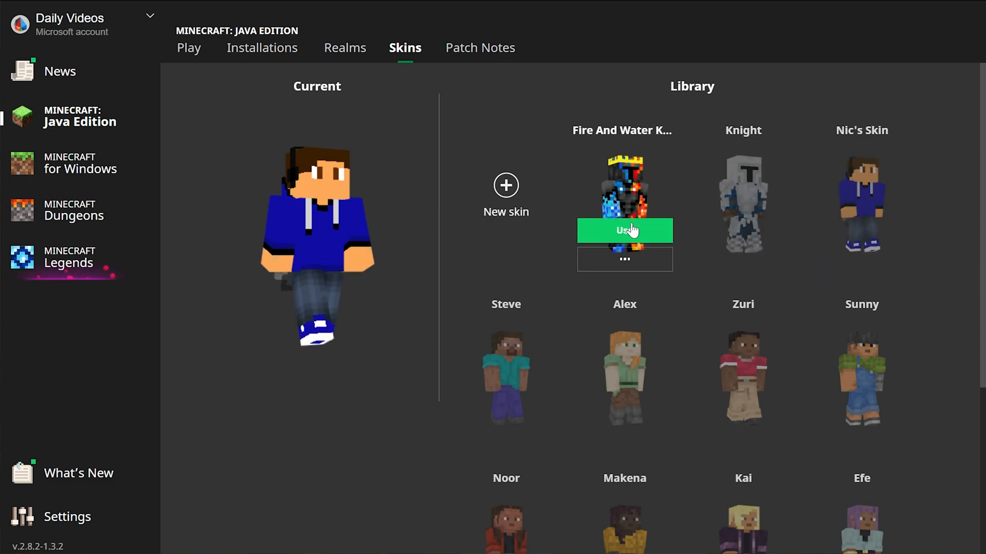
{"action": "left_click", "coordinate": [623, 259]}
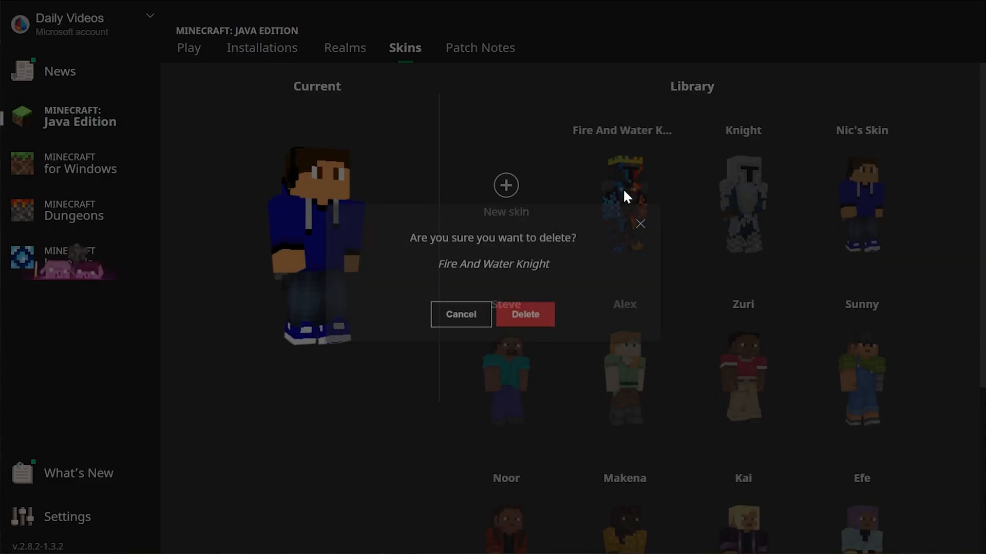
{"action": "left_click", "coordinate": [523, 314]}
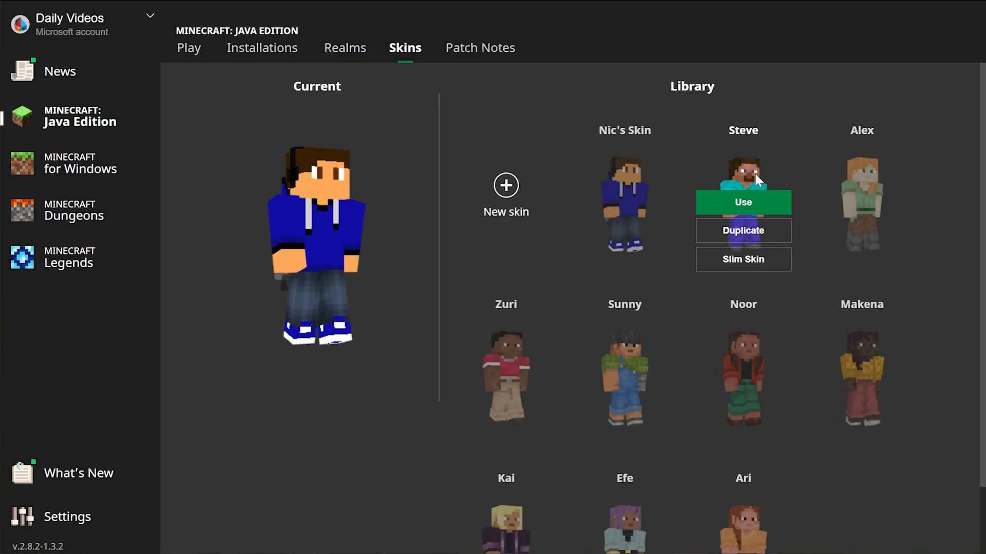
Make Sunny the current skin from the available skins.
{"action": "scroll", "scroll_direction": "down", "scroll_amount": 3}
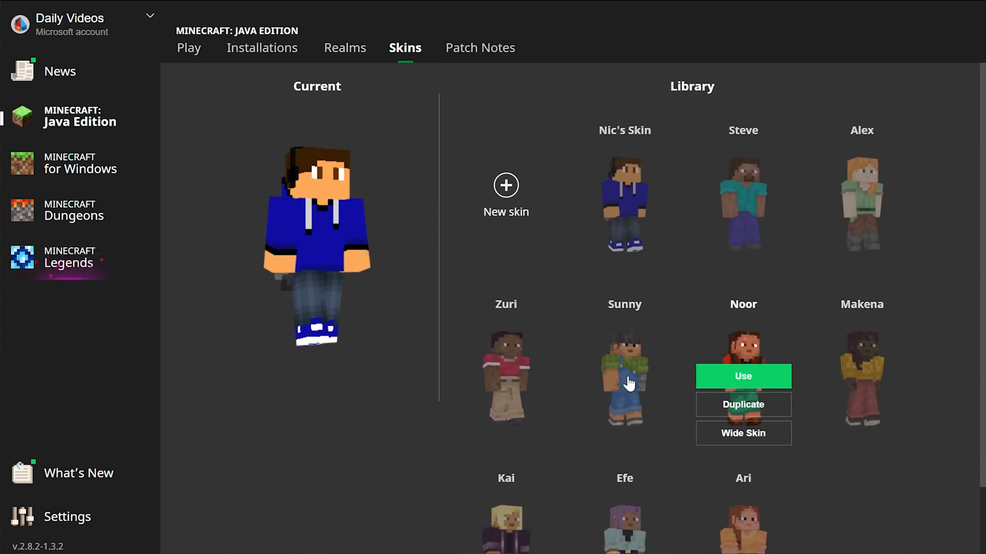
{"action": "left_click", "coordinate": [624, 376]}
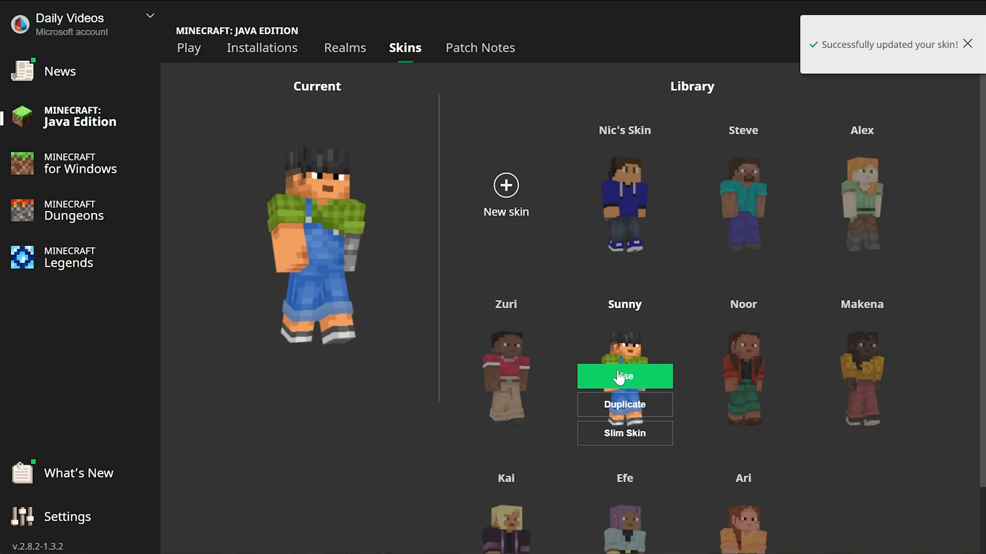
{"action": "left_click", "coordinate": [623, 376]}
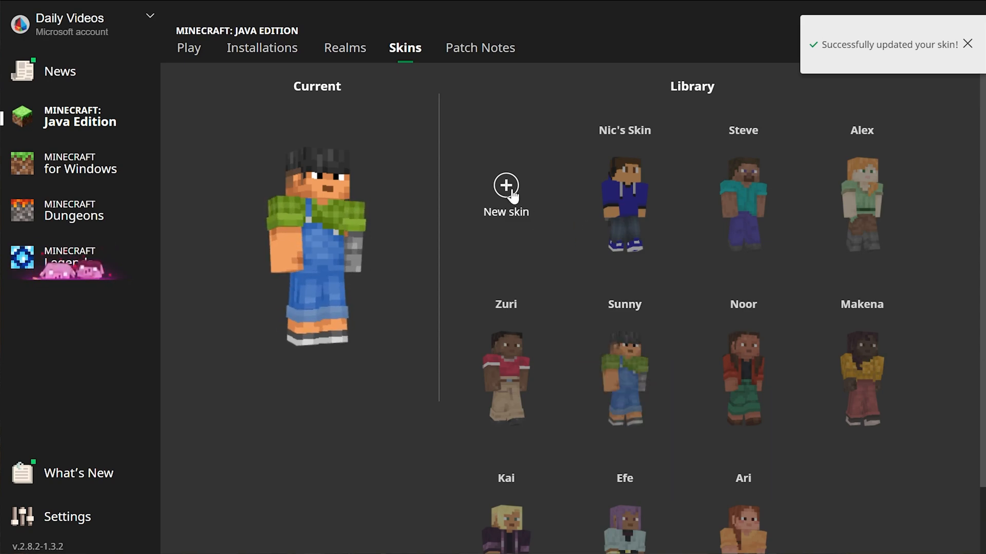
Create a new skin named Ice Knight with the Wide model and Vanilla cape, then browse for its image.
{"action": "left_click", "coordinate": [506, 186]}
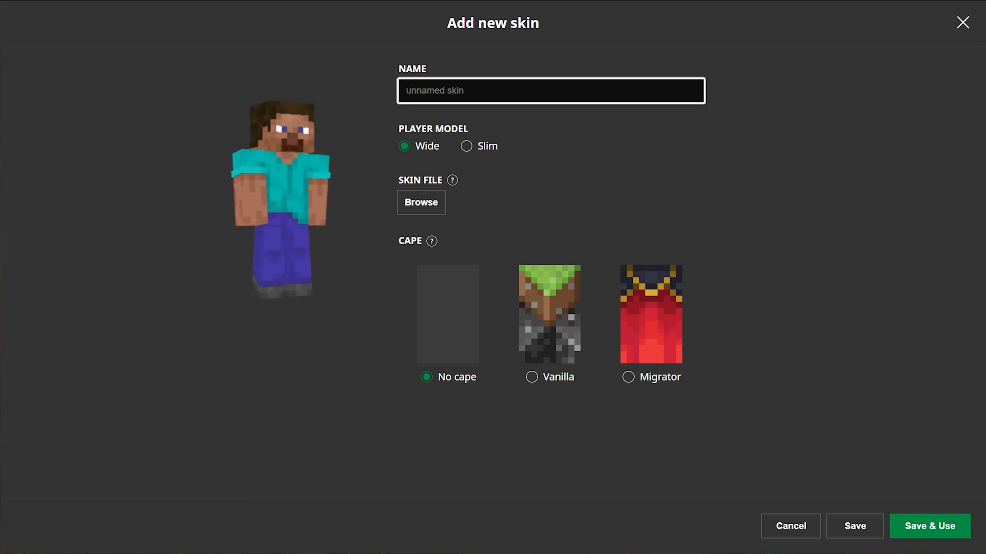
{"action": "type", "text": "Ice Knight"}
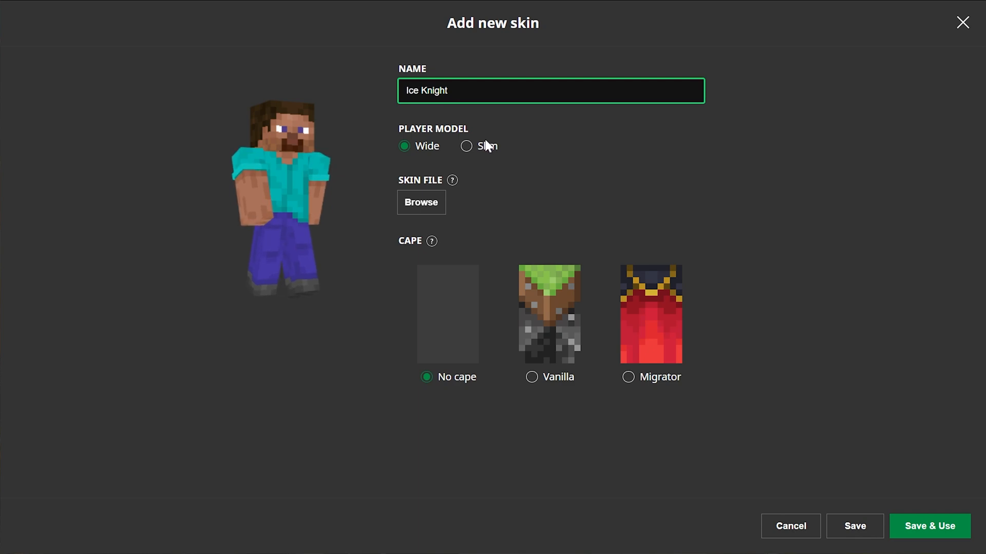
{"action": "left_click", "coordinate": [466, 146]}
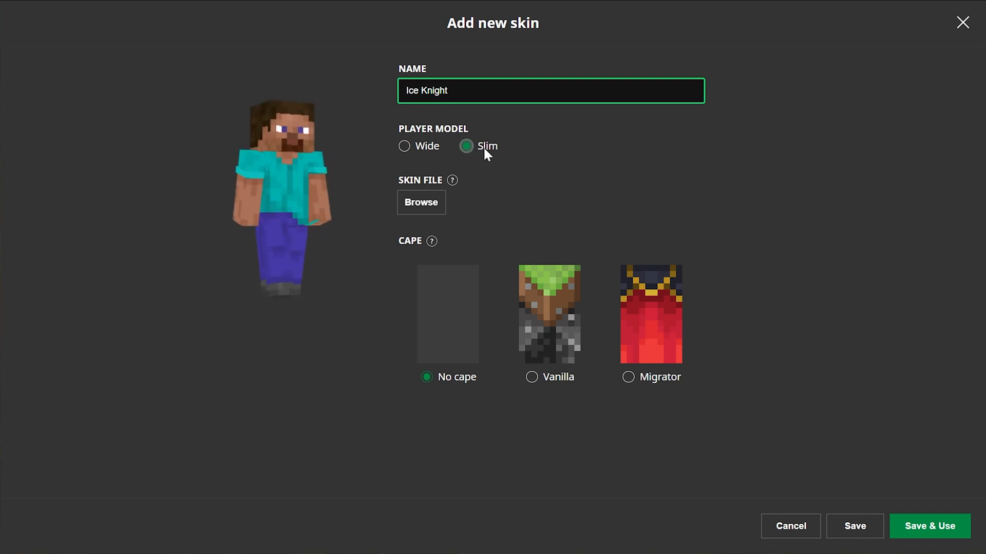
{"action": "left_click", "coordinate": [404, 146]}
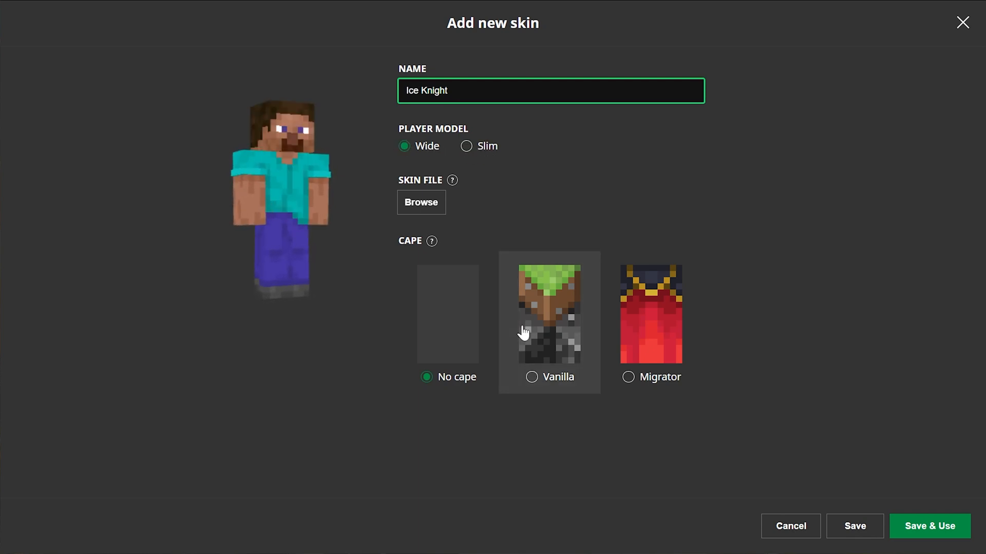
{"action": "left_click", "coordinate": [548, 315]}
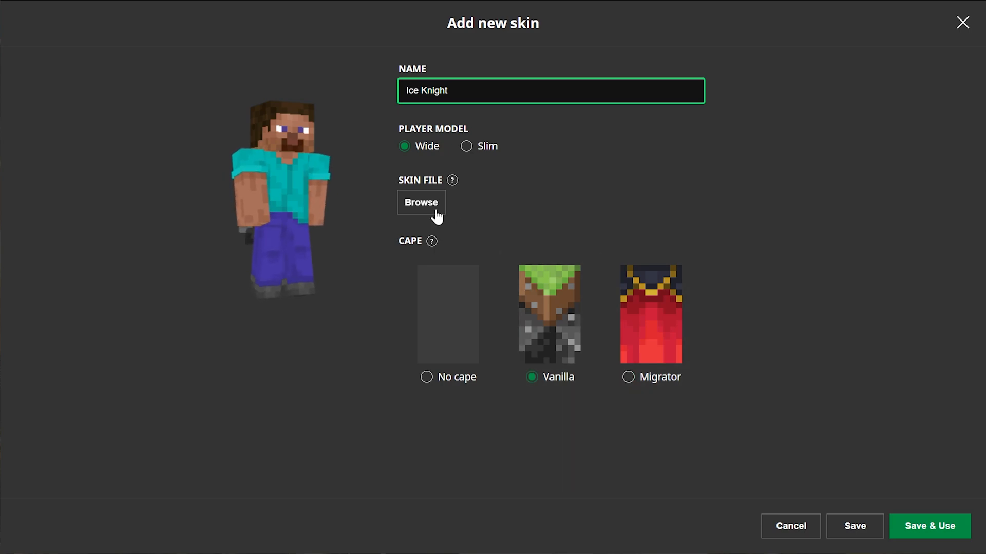
{"action": "left_click", "coordinate": [421, 202]}
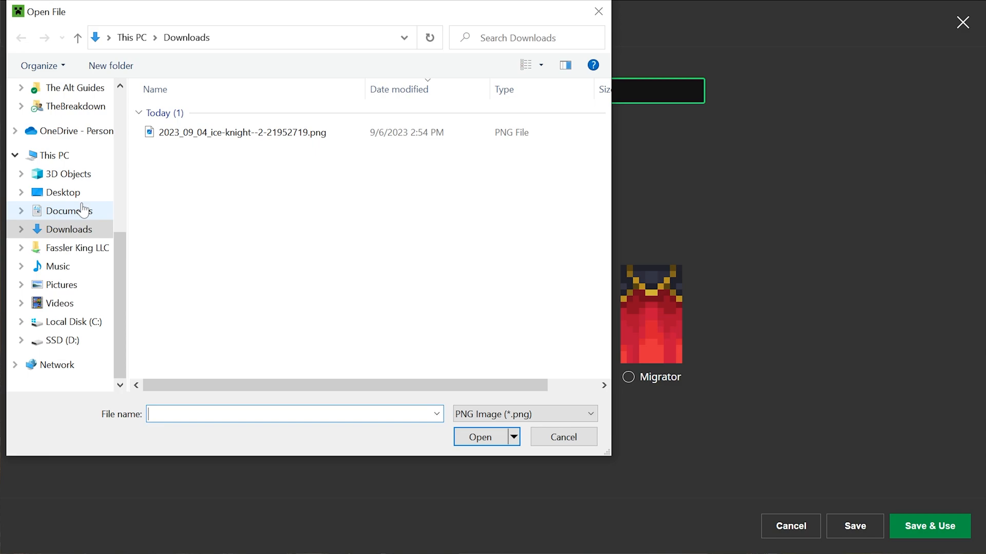
{"action": "mouse_move", "coordinate": [67, 175]}
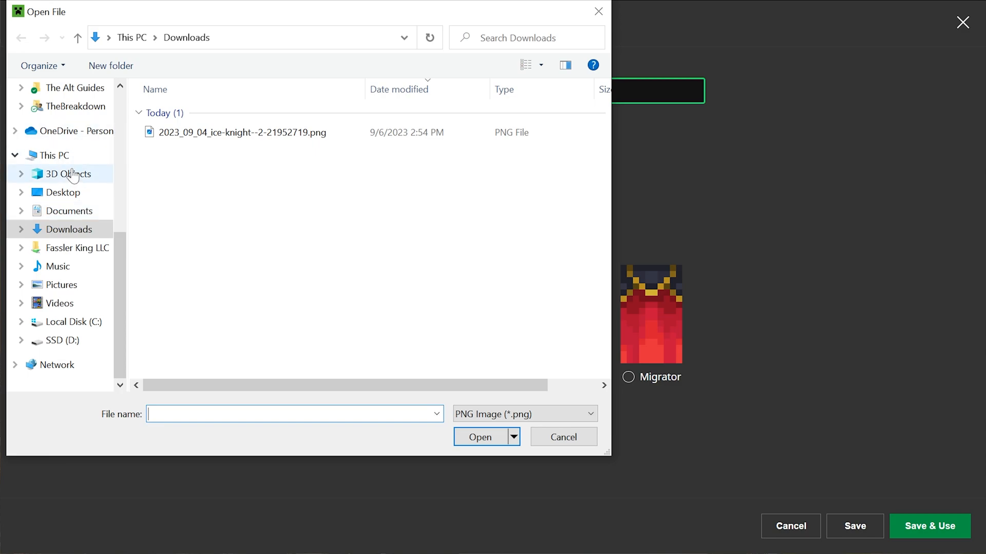
Load the ice knight PNG from This PC > Downloads as the skin image.
{"action": "left_click", "coordinate": [51, 155]}
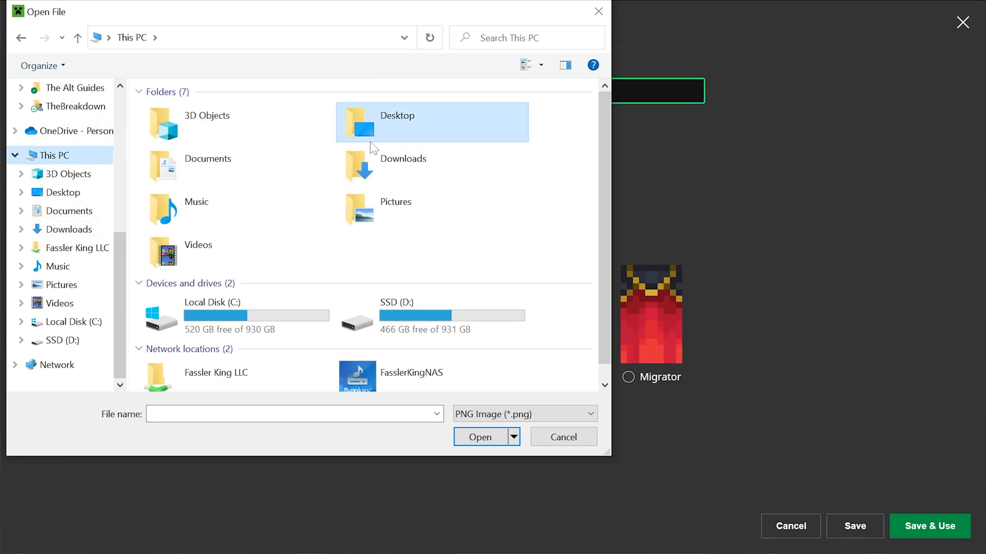
{"action": "double_click", "coordinate": [403, 158]}
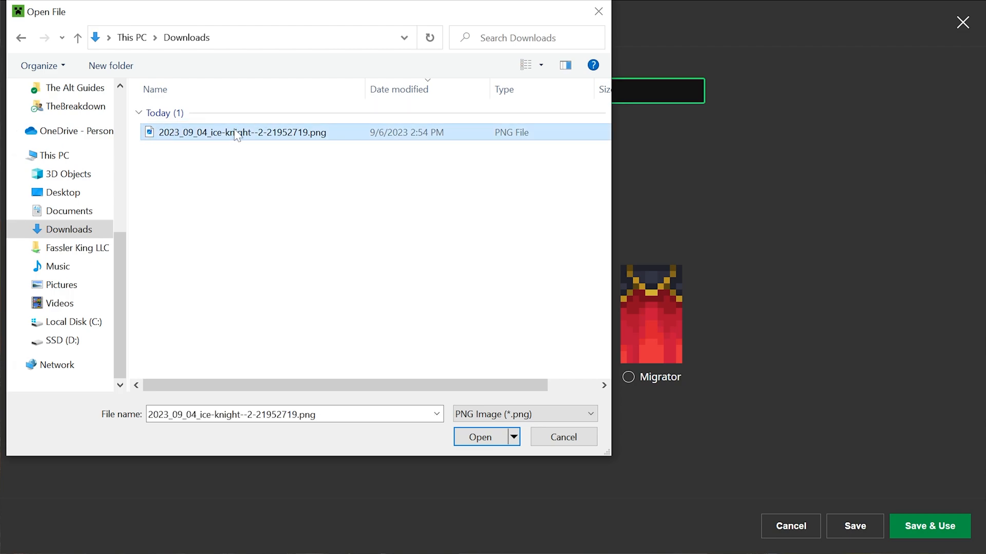
{"action": "left_click", "coordinate": [480, 438]}
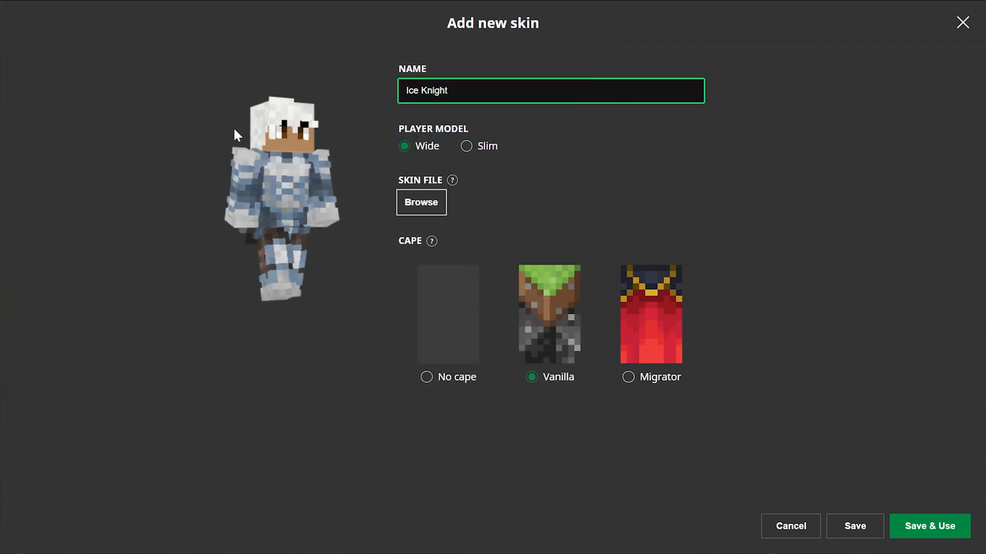
Save & Use the Ice Knight skin, try Nic's Skin, then make Ice Knight current again.
{"action": "left_click", "coordinate": [929, 526]}
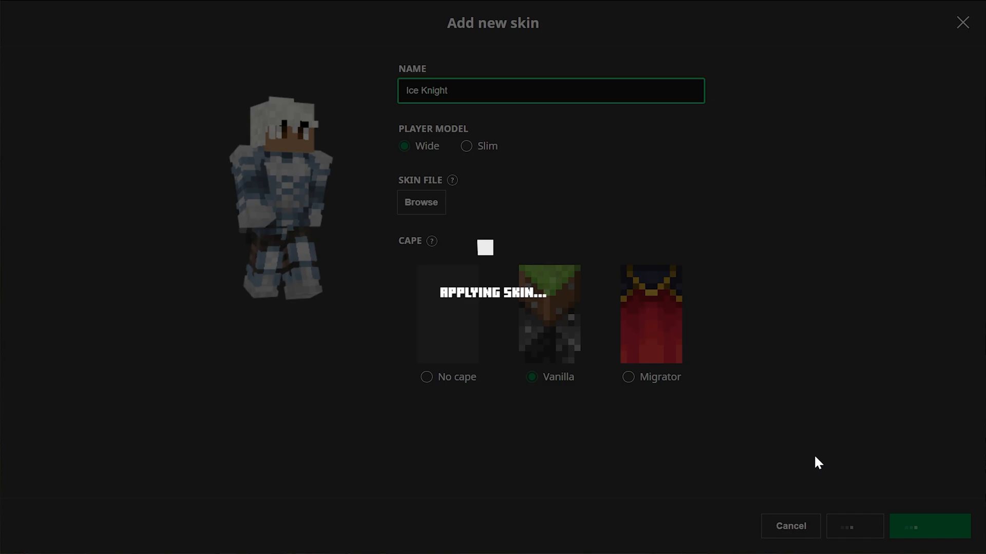
{"action": "left_click", "coordinate": [930, 526]}
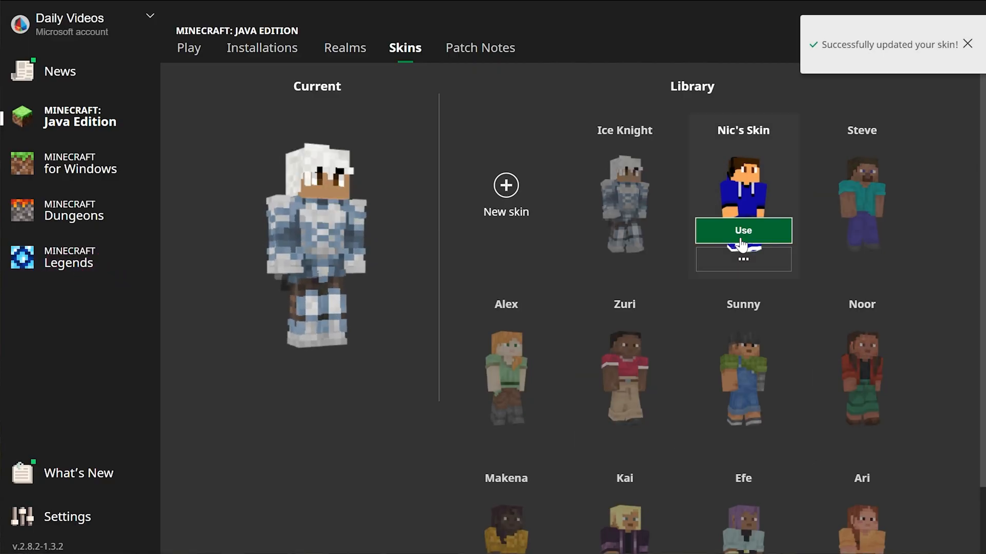
{"action": "left_click", "coordinate": [742, 230]}
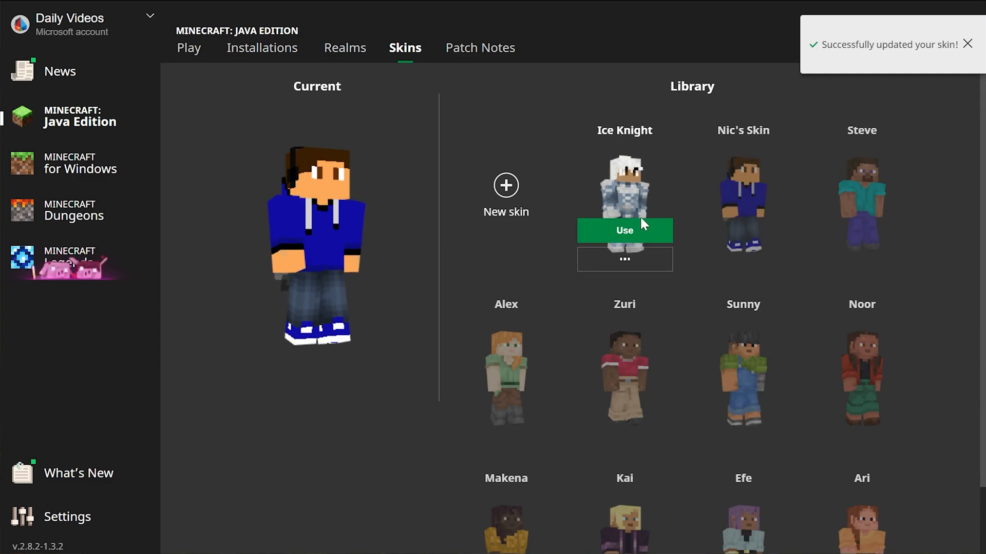
{"action": "left_click", "coordinate": [624, 230]}
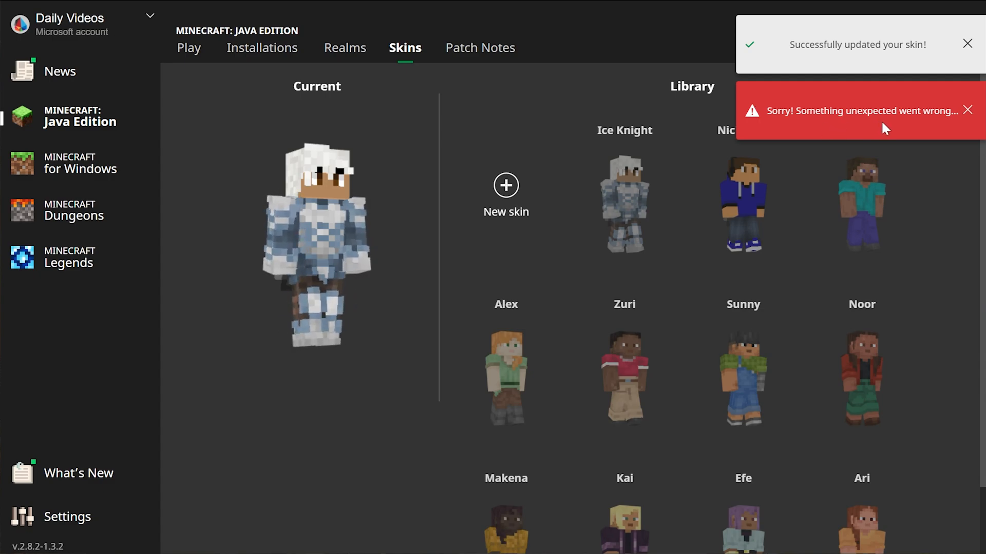
{"action": "mouse_move", "coordinate": [742, 182]}
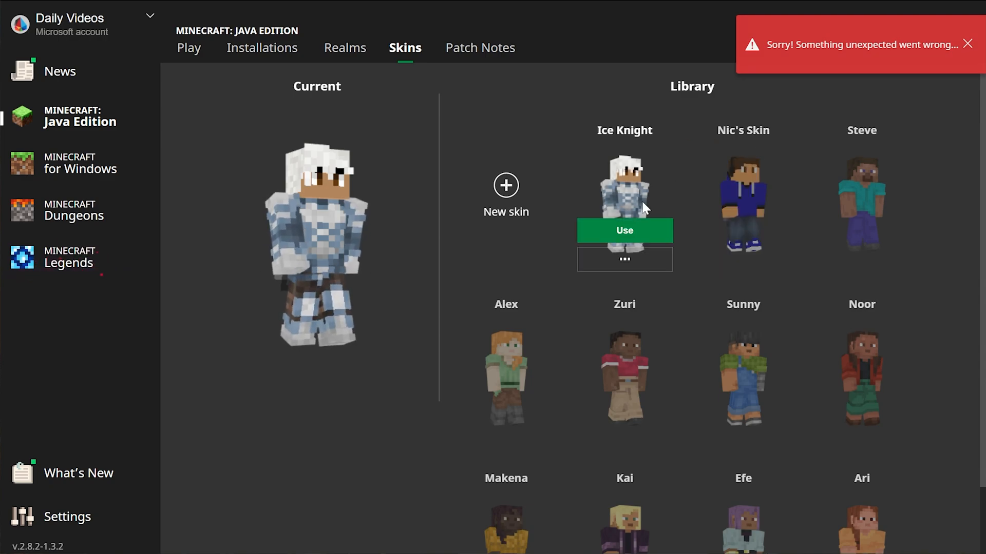
Return to the Play page and launch Java Edition.
{"action": "left_click", "coordinate": [188, 47]}
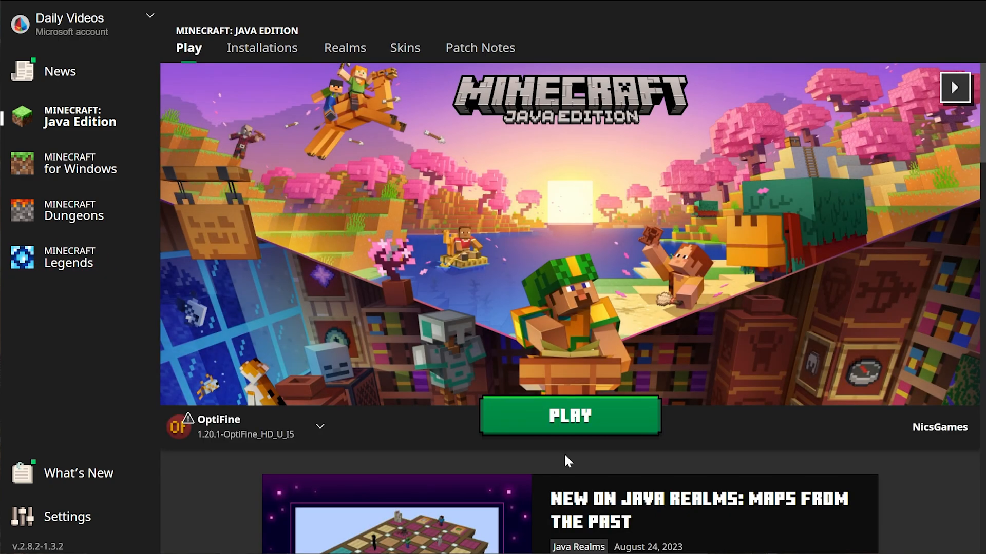
{"action": "left_click", "coordinate": [569, 416]}
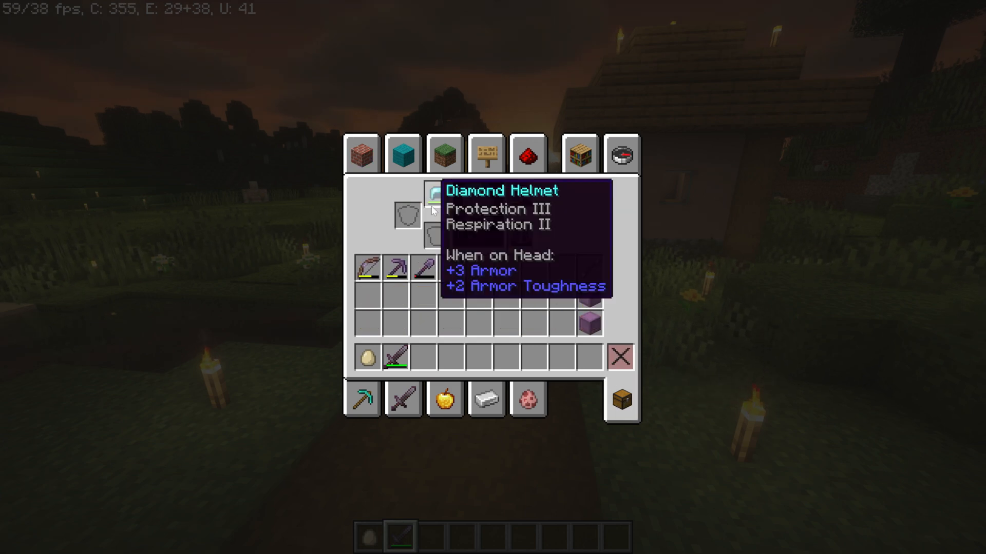
Close the inventory to view the Ice Knight character and start a /time add chat command.
{"action": "key", "text": "Escape"}
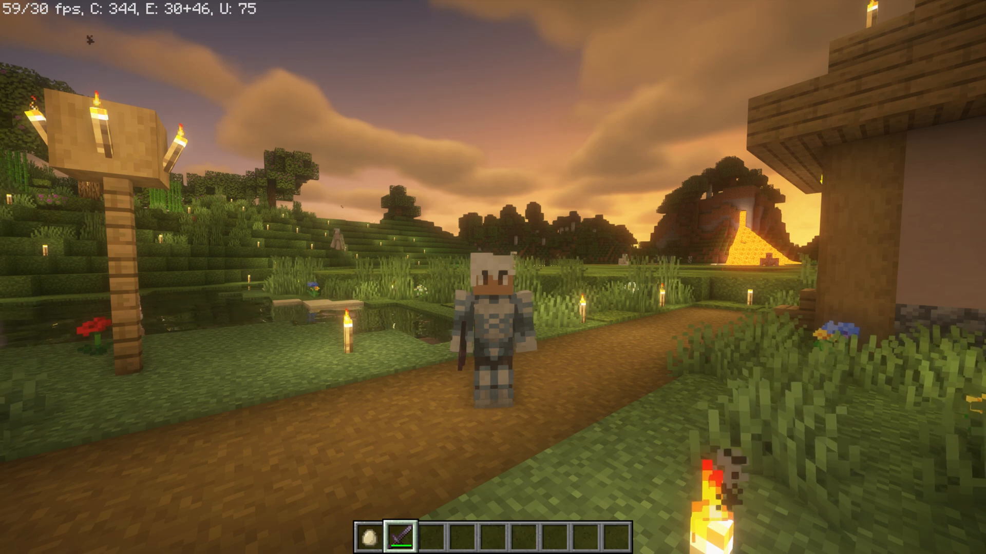
{"action": "type", "text": "/time add"}
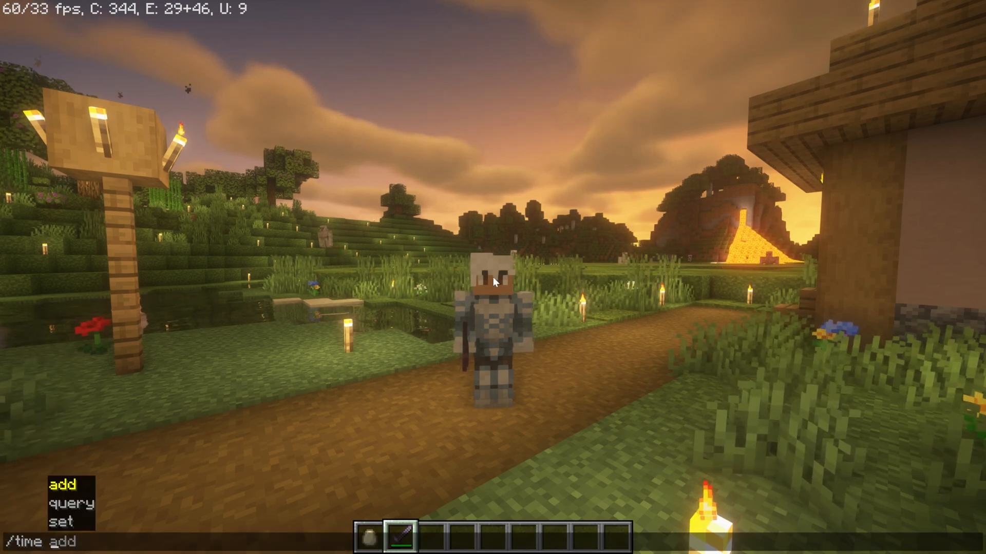